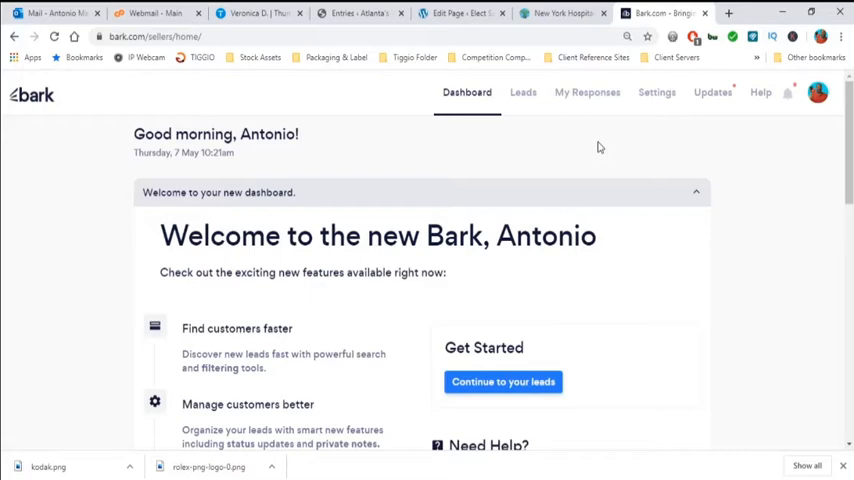
pyautogui.moveTo(524, 92)
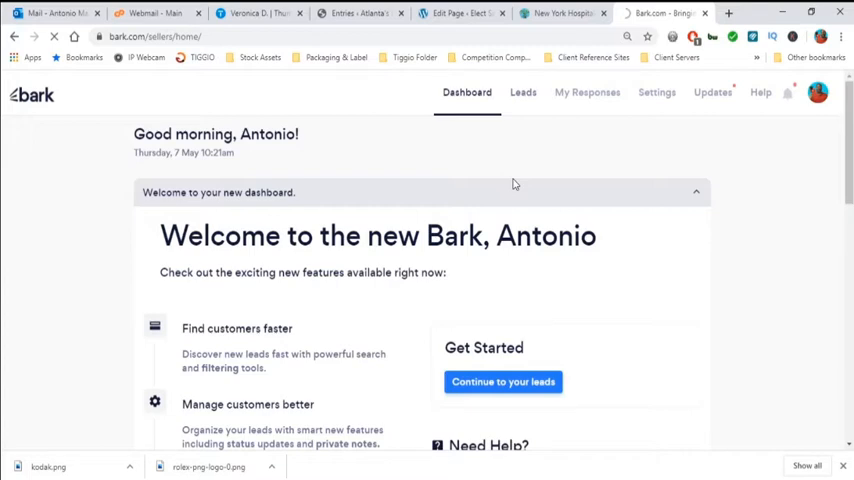
# View the Leads page with Josh's Pittsburgh advertising lead details and contact option
pyautogui.click(536, 92)
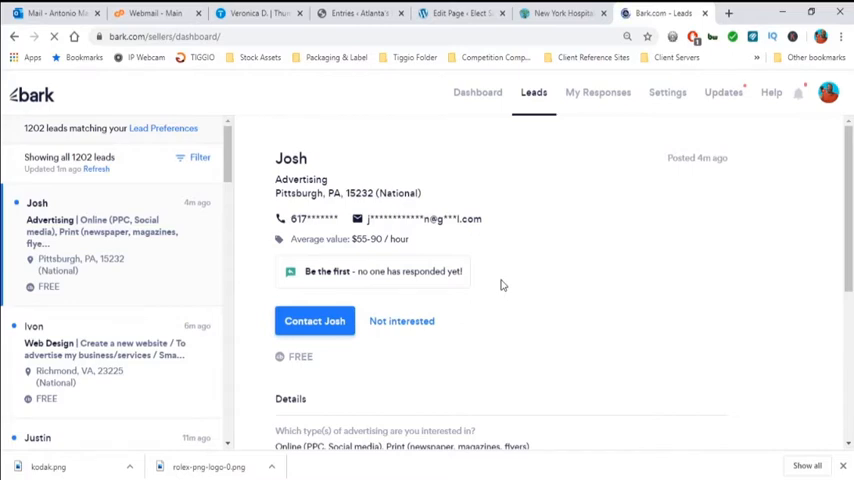
pyautogui.moveTo(350, 288)
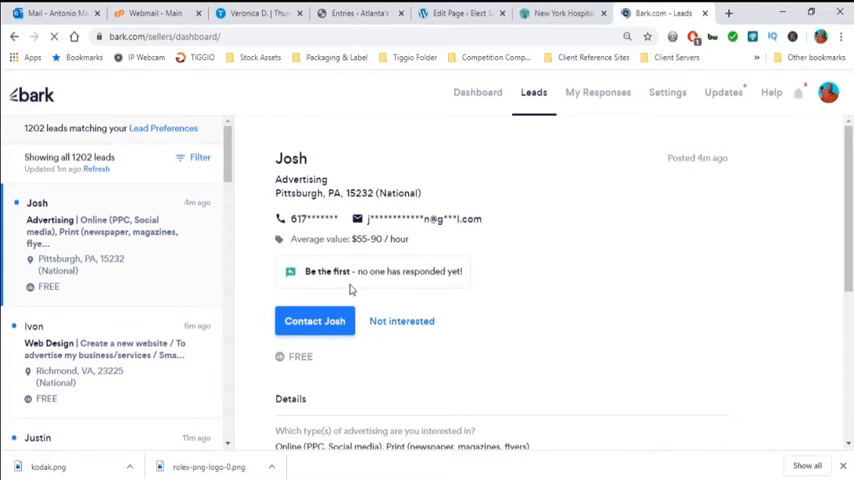
pyautogui.moveTo(462, 288)
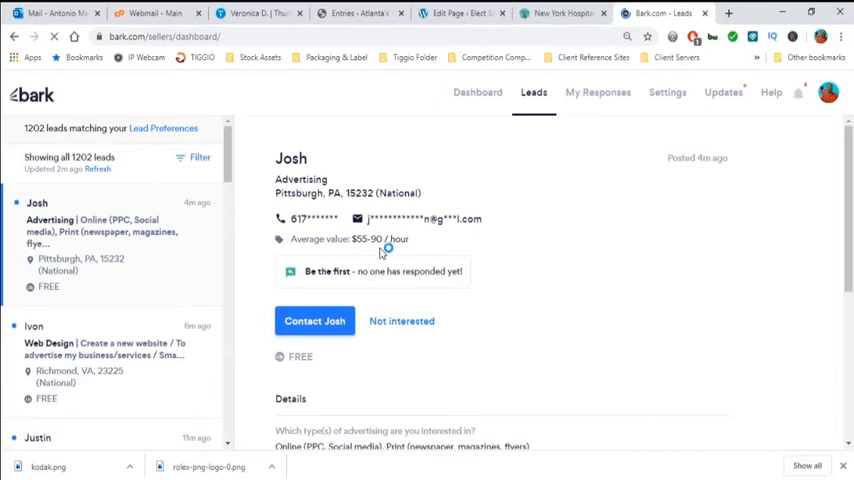
pyautogui.moveTo(364, 262)
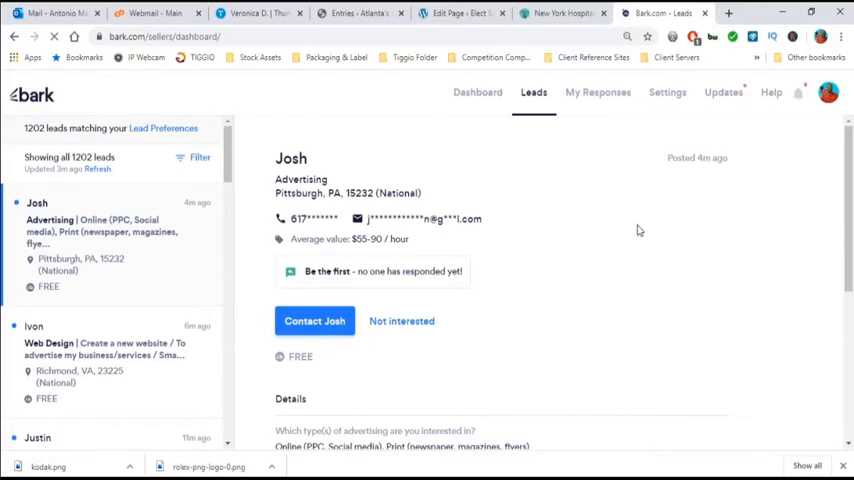
pyautogui.moveTo(598, 92)
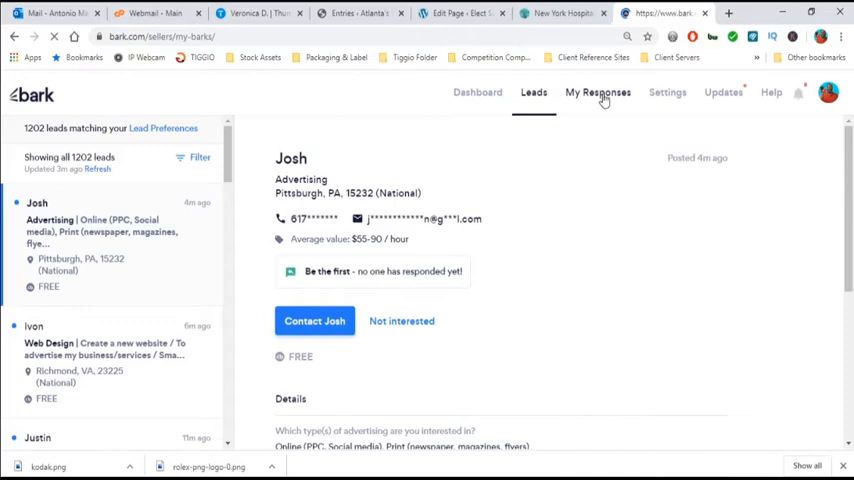
# View My Responses and Tracey's social media marketing response with her activity history
pyautogui.click(598, 92)
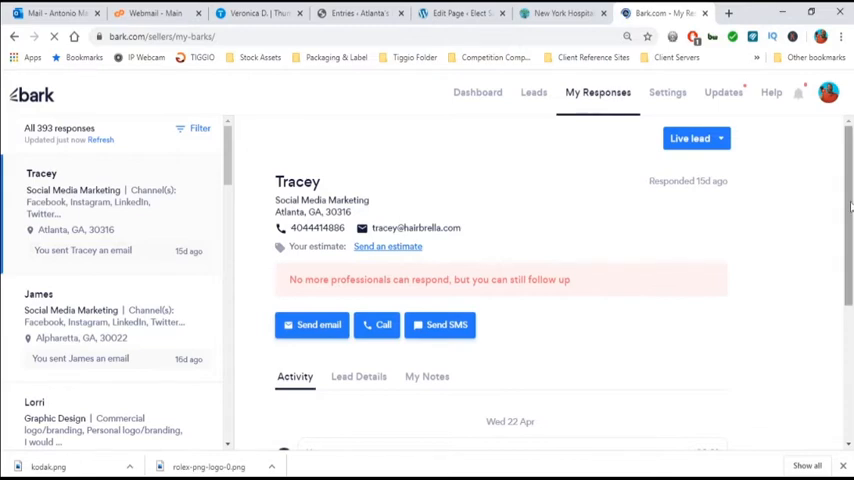
pyautogui.scroll(-3)
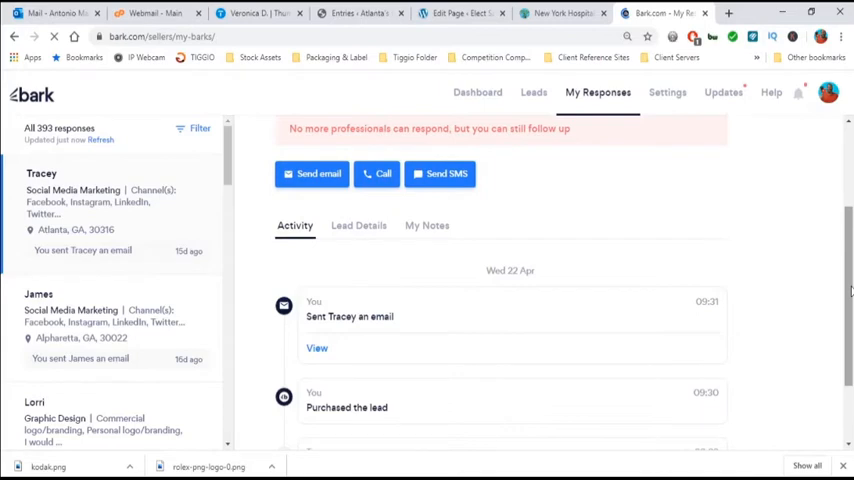